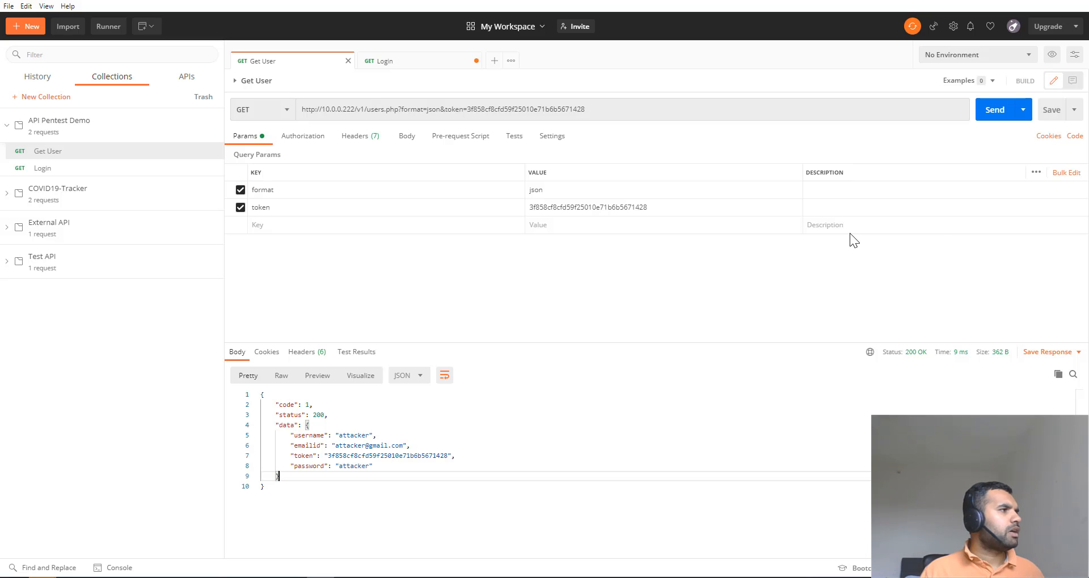
{"action": "mouse_move", "coordinate": [483, 321]}
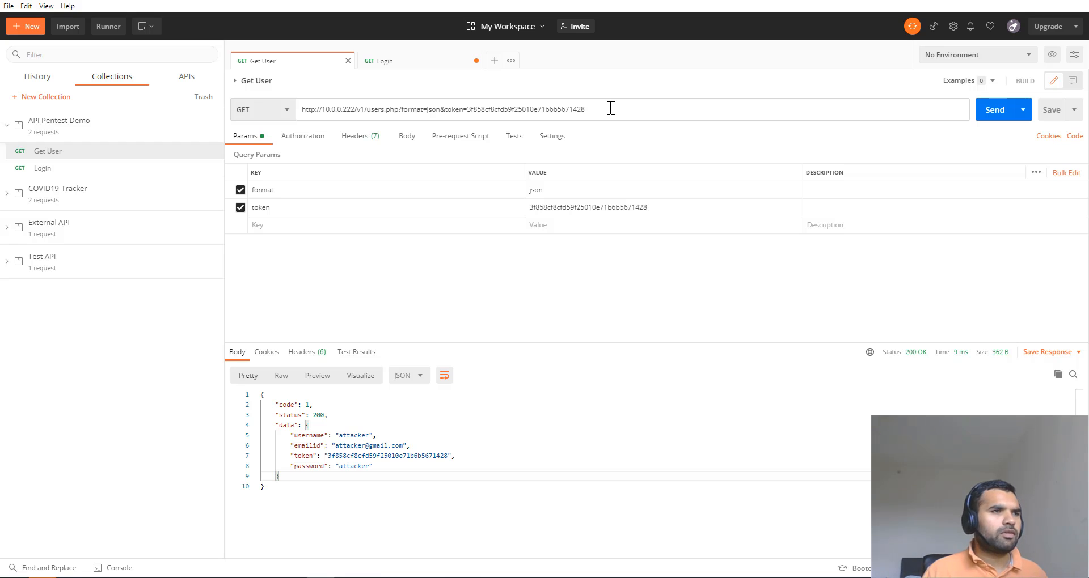
{"action": "mouse_move", "coordinate": [972, 124]}
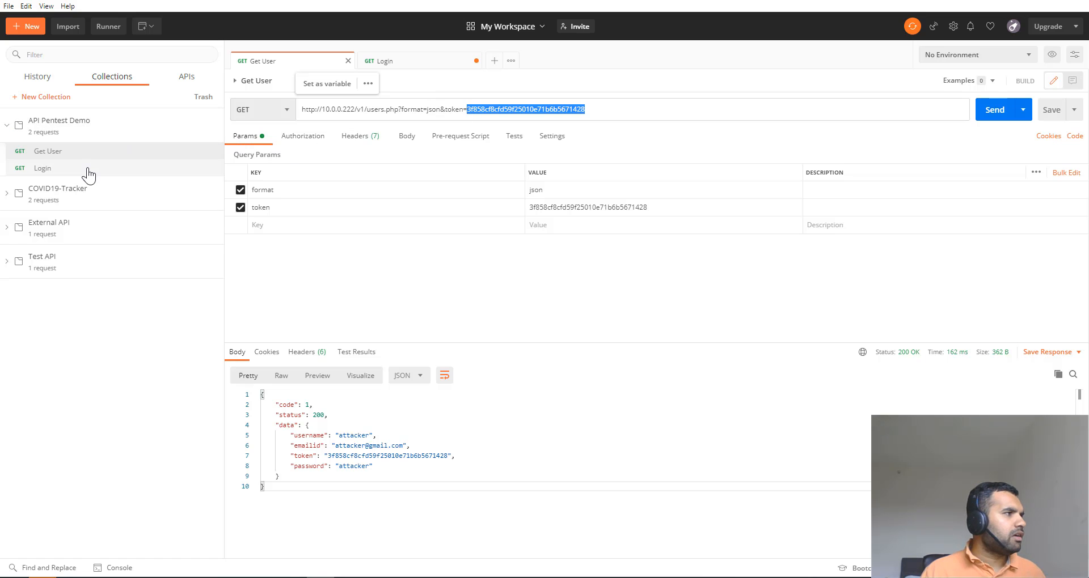
- Resend the Login request, whose URL carries the username and password, twice
{"action": "left_click", "coordinate": [382, 60]}
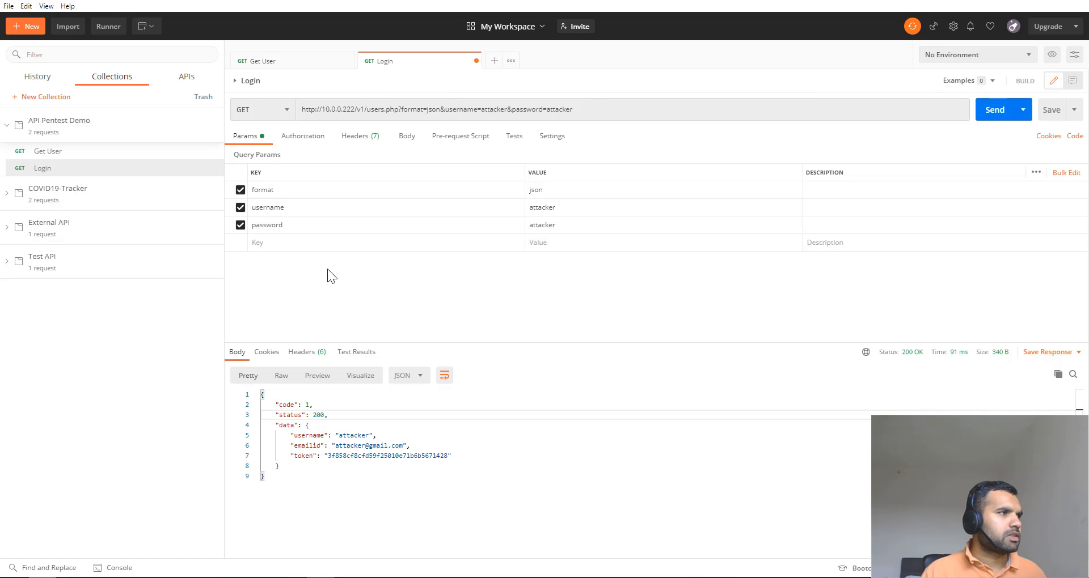
{"action": "mouse_move", "coordinate": [378, 125]}
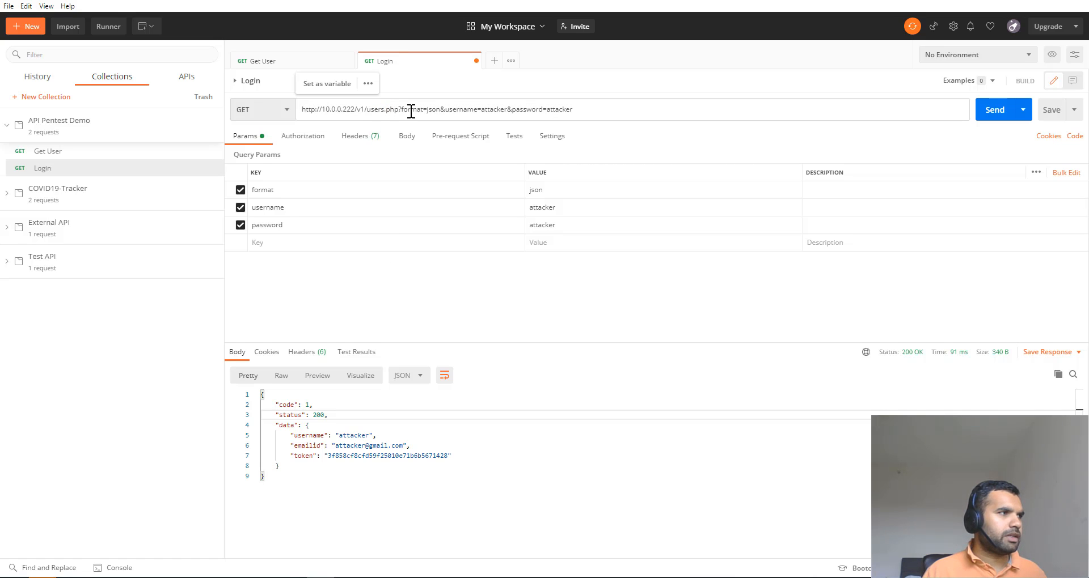
{"action": "left_click_drag", "start_coordinate": [446, 108], "coordinate": [570, 109]}
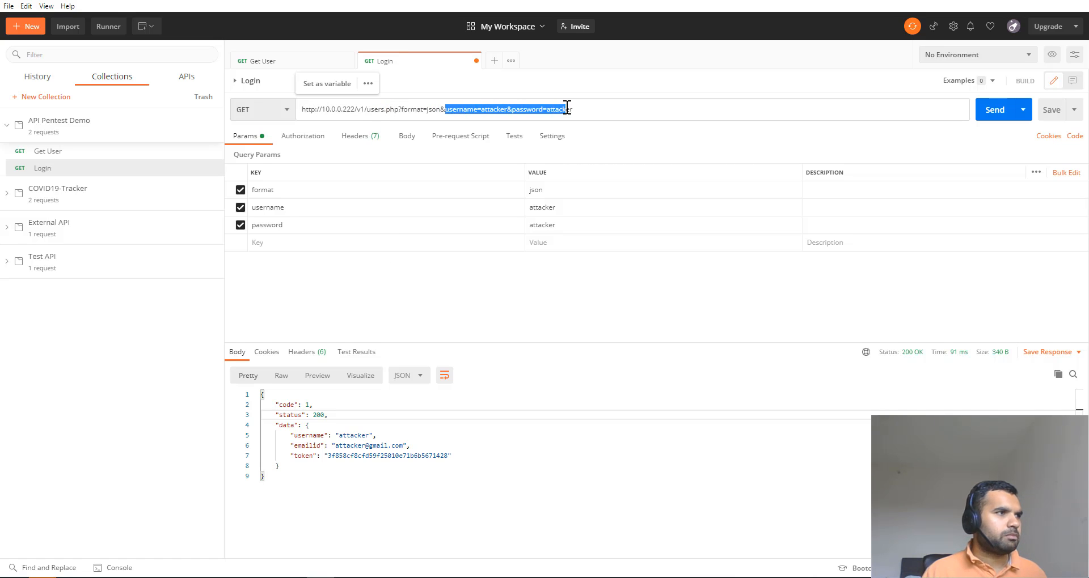
{"action": "left_click", "coordinate": [995, 109]}
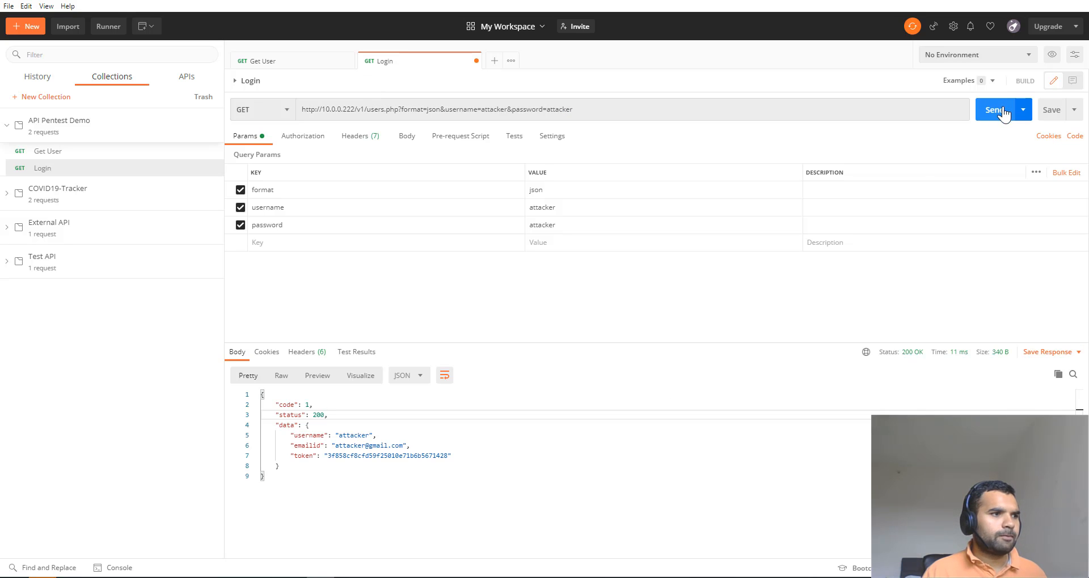
{"action": "left_click", "coordinate": [994, 109]}
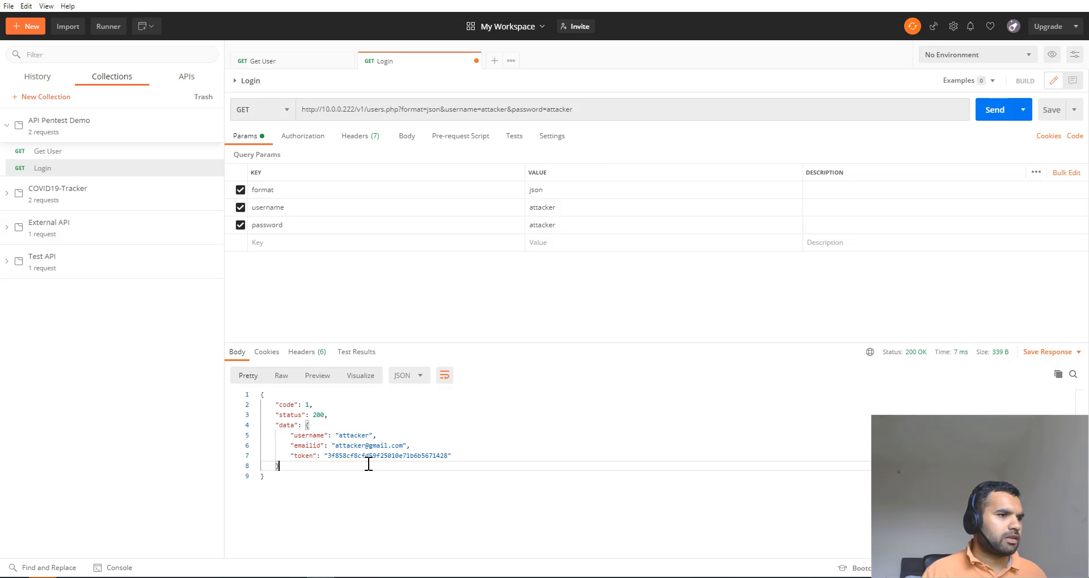
- Note the returned token and resend the Get User request carrying it
{"action": "left_click_drag", "start_coordinate": [328, 456], "coordinate": [449, 456]}
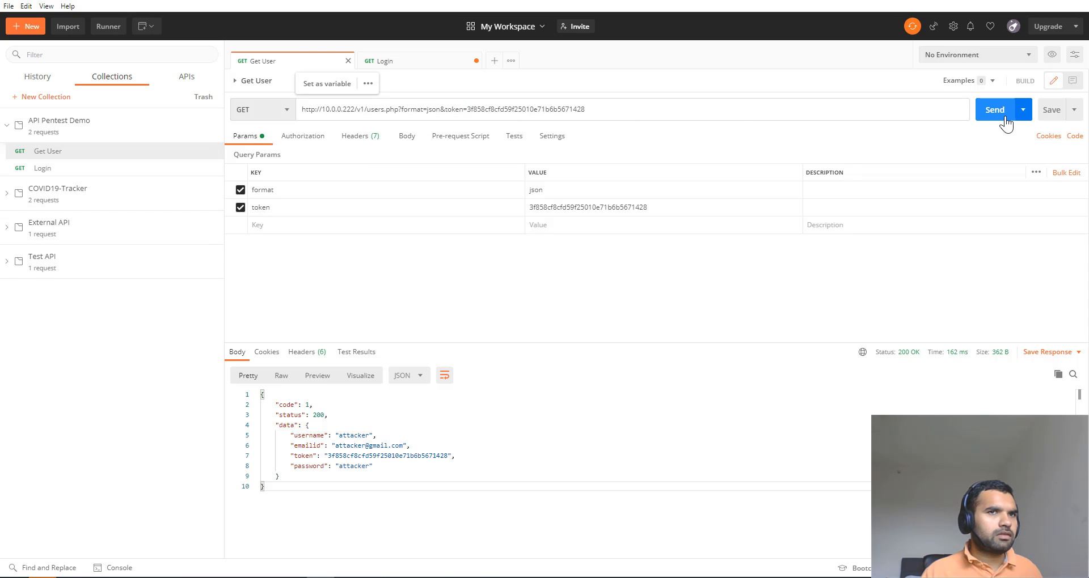
{"action": "left_click", "coordinate": [994, 109]}
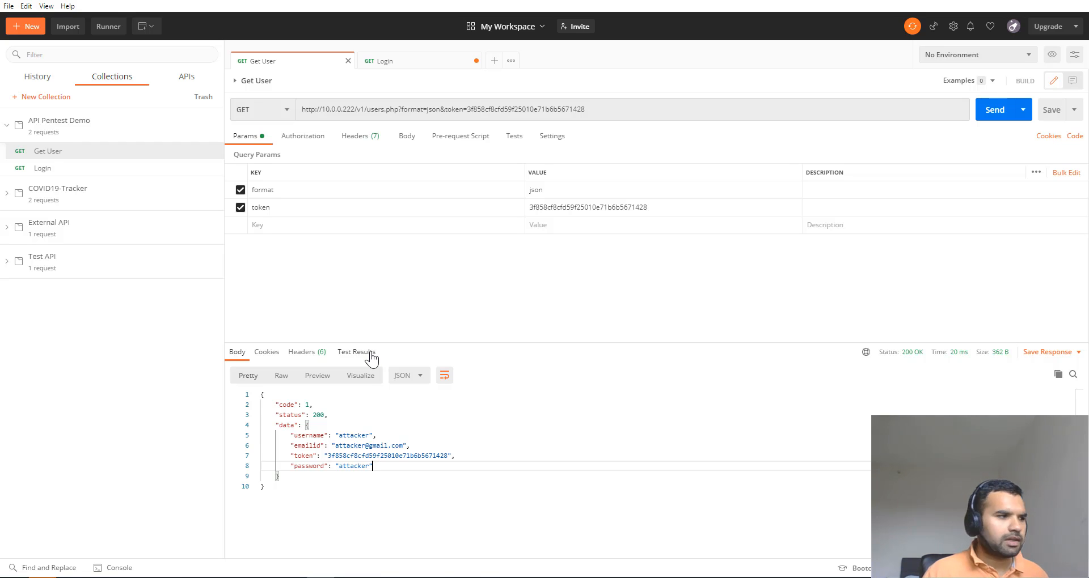
- Enable Postman's custom proxy configuration pointing at 127.0.0.1:8080
{"action": "left_click", "coordinate": [952, 26]}
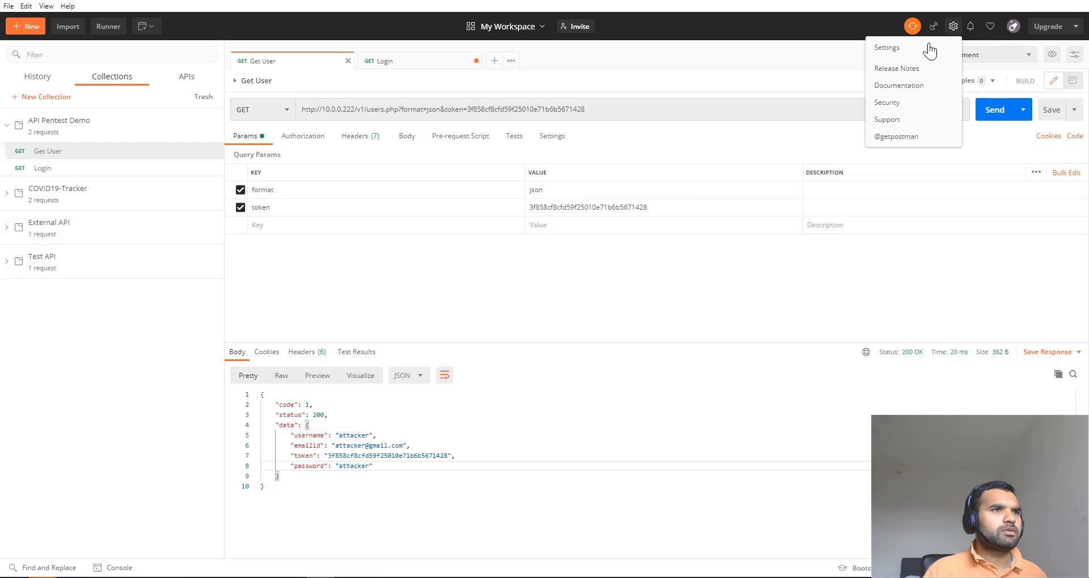
{"action": "left_click", "coordinate": [886, 48]}
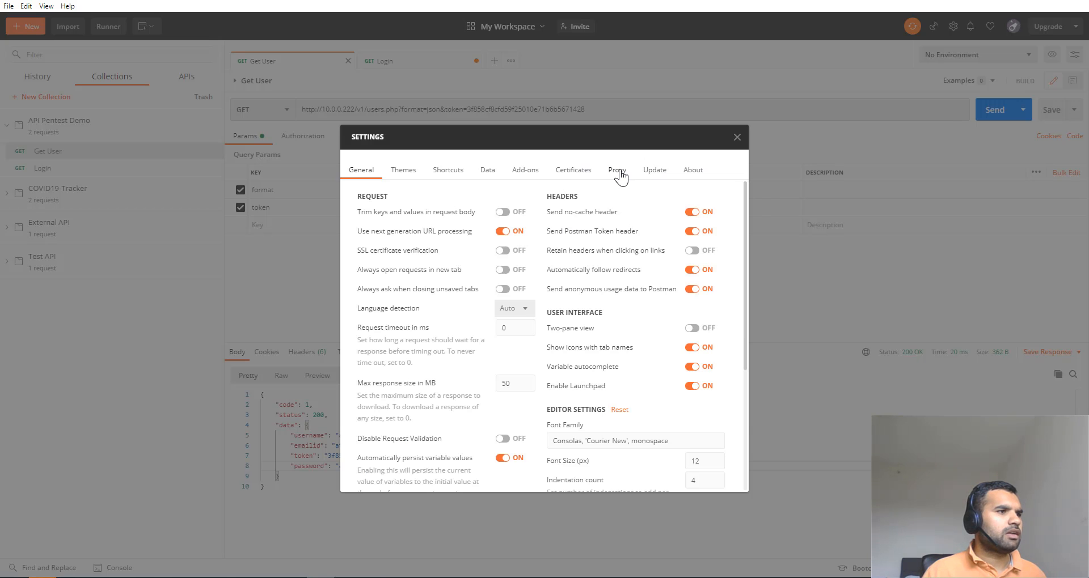
{"action": "left_click", "coordinate": [616, 169]}
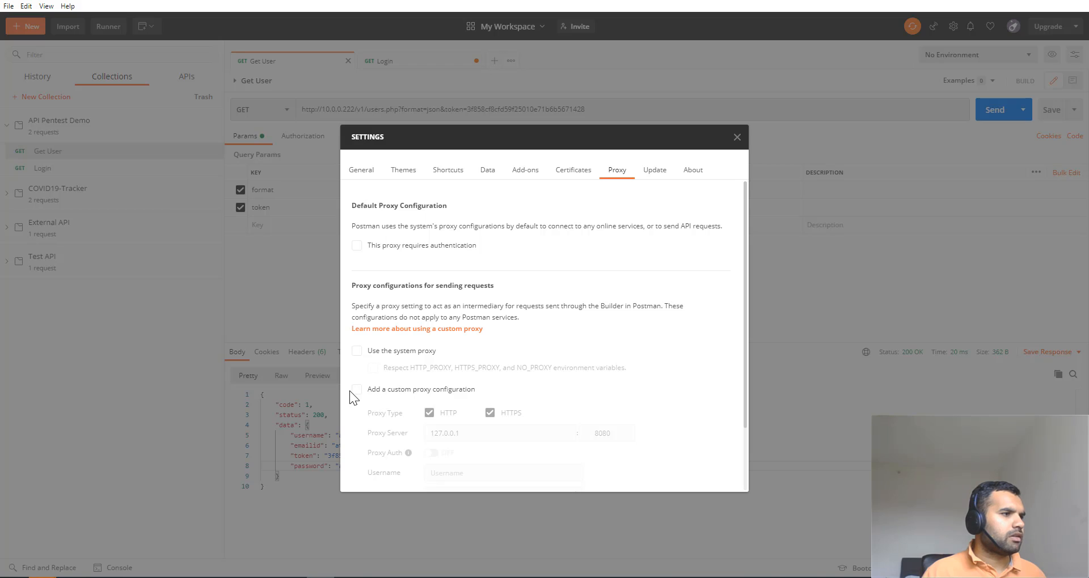
{"action": "left_click", "coordinate": [738, 137]}
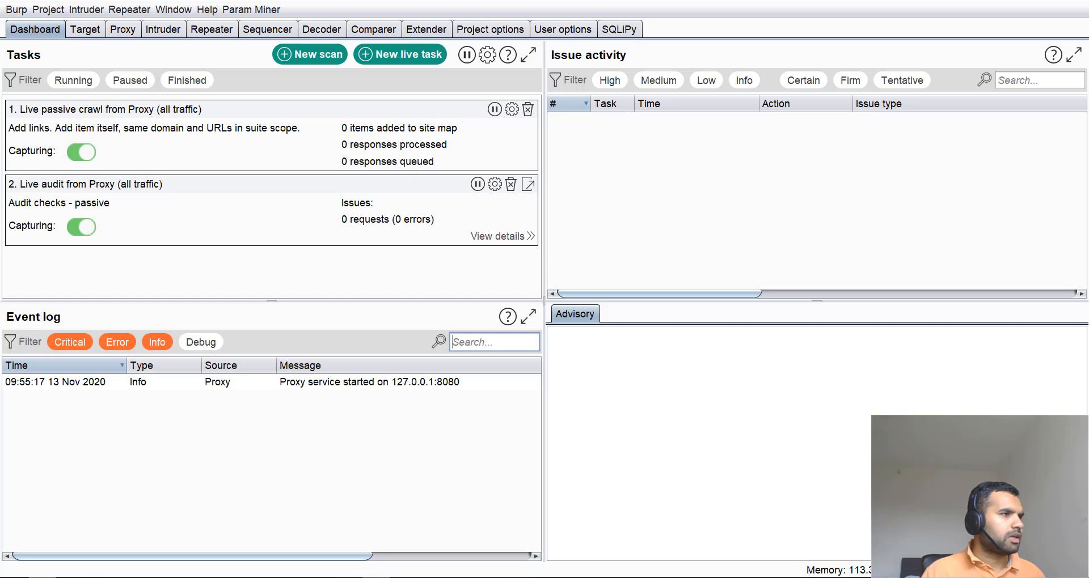
- Send Get User through the proxy and send the intercepted request to Repeater
{"action": "left_click", "coordinate": [122, 30]}
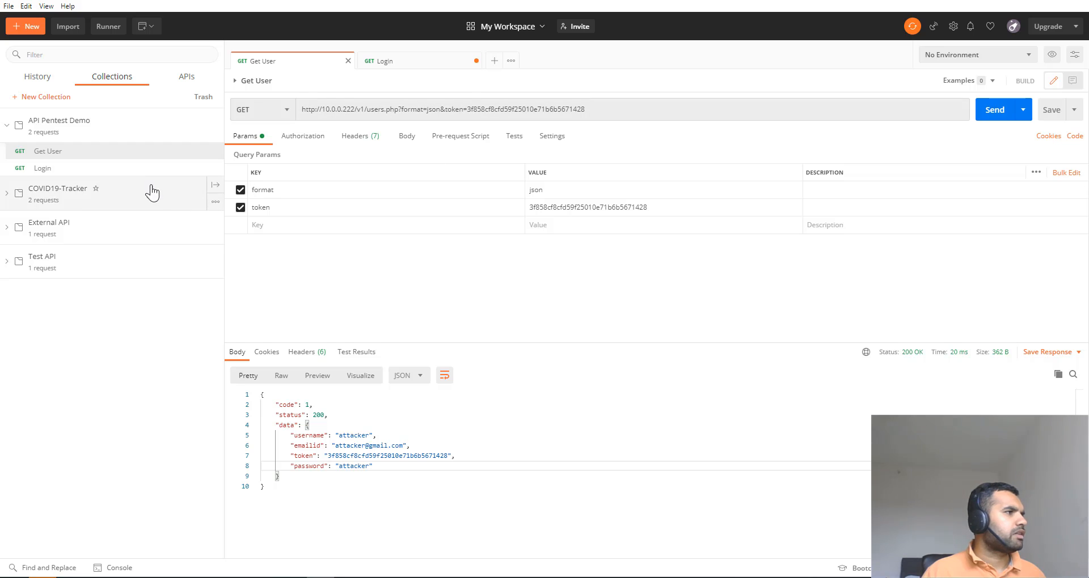
{"action": "left_click", "coordinate": [994, 109]}
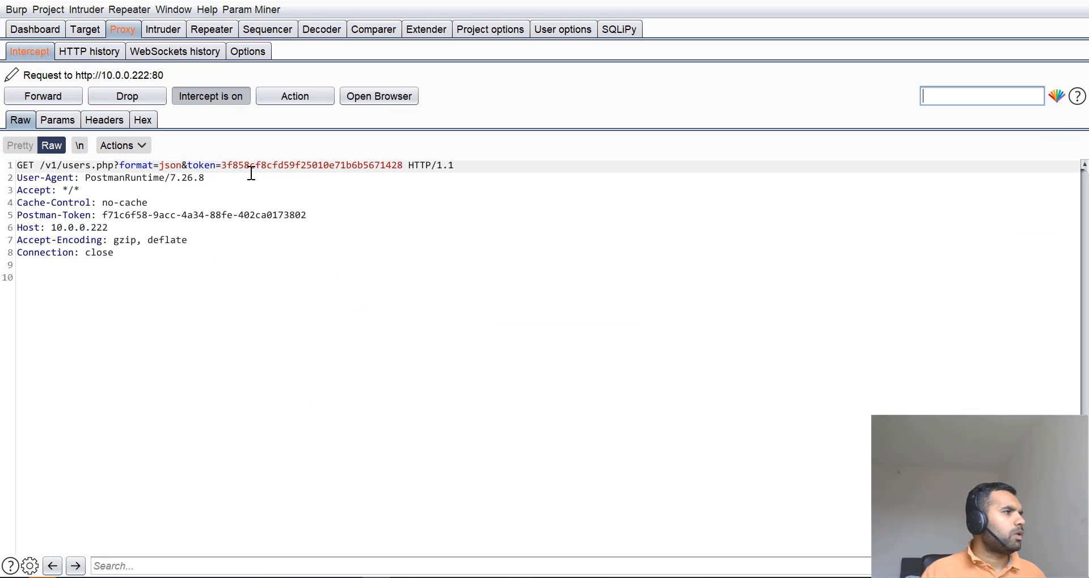
{"action": "right_click", "coordinate": [250, 187]}
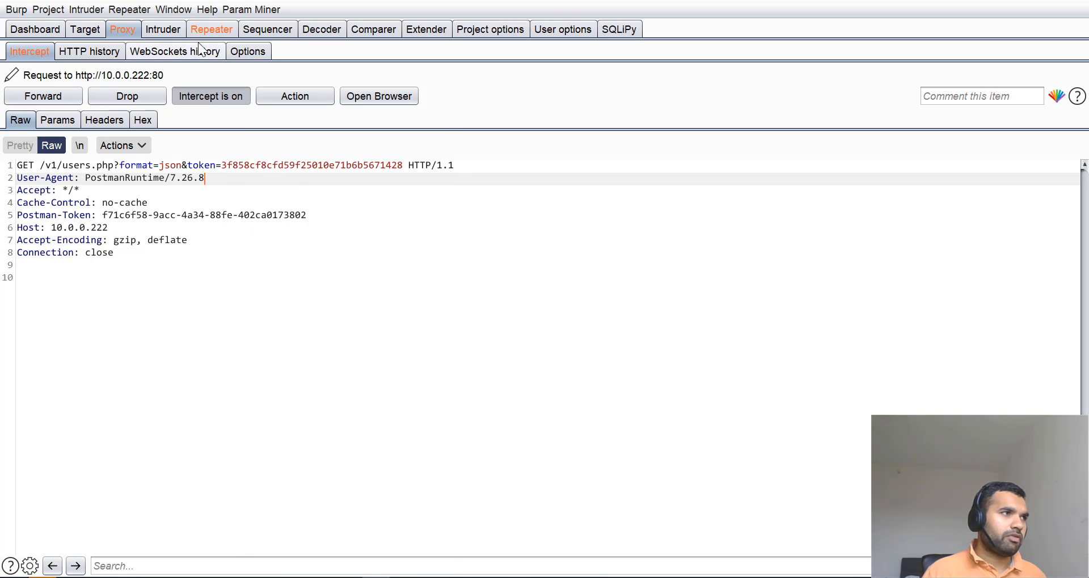
- View the repeated Get User request, then watch the active scan report its first issues on the Dashboard
{"action": "left_click", "coordinate": [211, 30]}
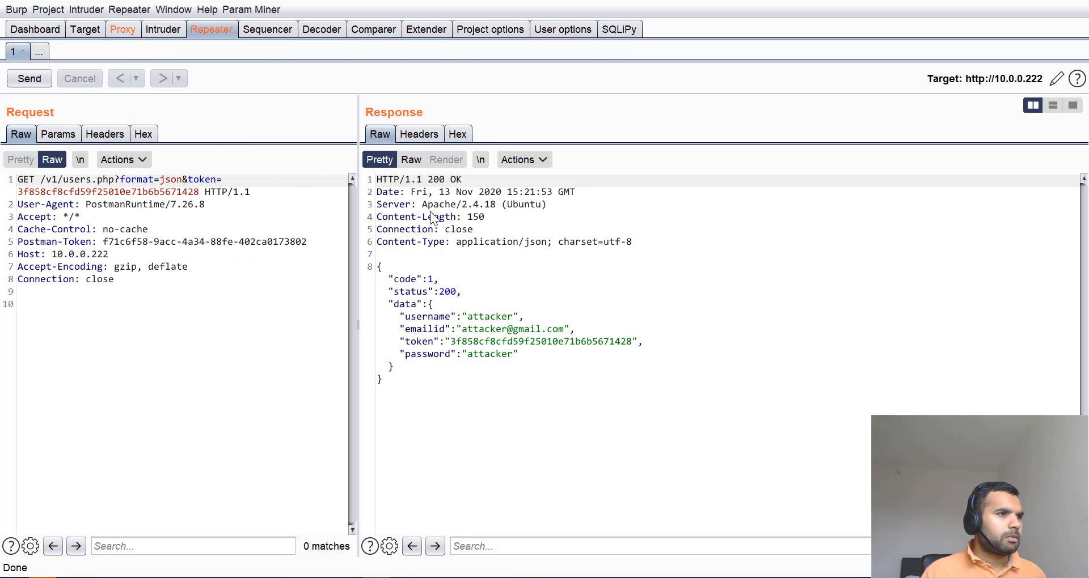
{"action": "double_click", "coordinate": [105, 179]}
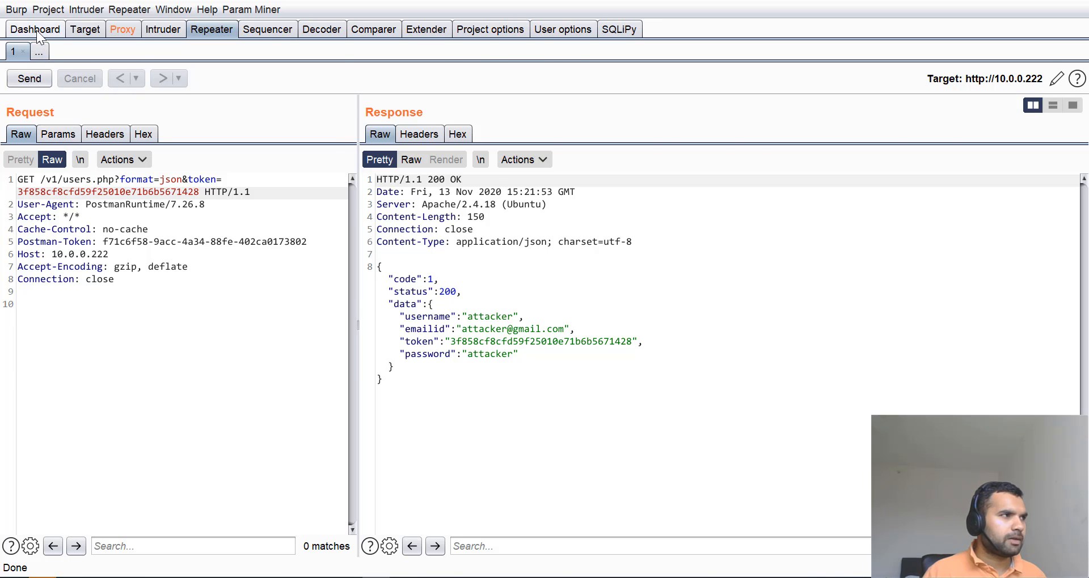
{"action": "left_click", "coordinate": [34, 29]}
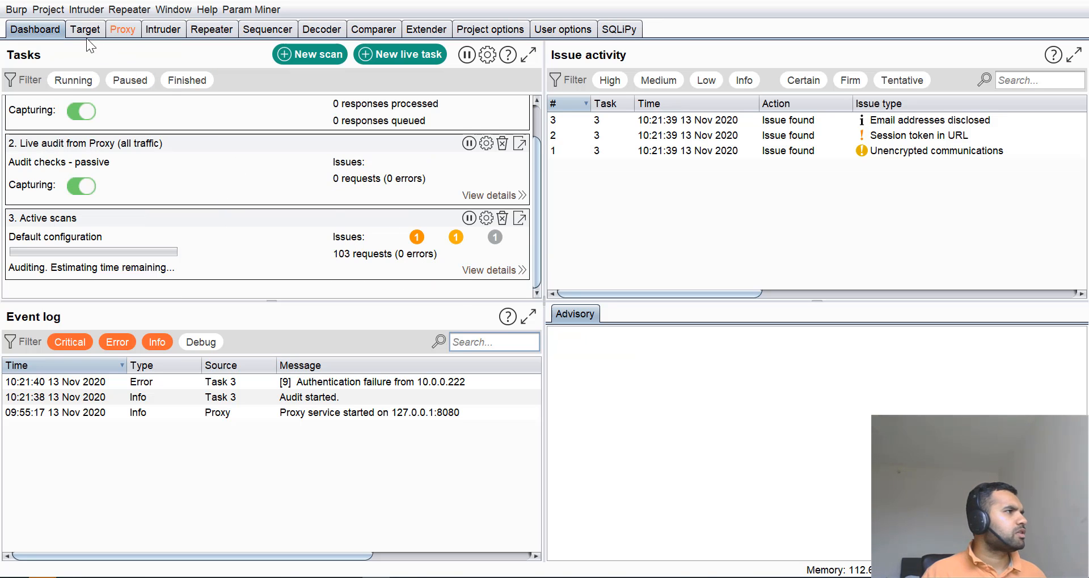
- In the site map, read the Session token in URL advisory and set its confidence to Certain
{"action": "left_click", "coordinate": [85, 30]}
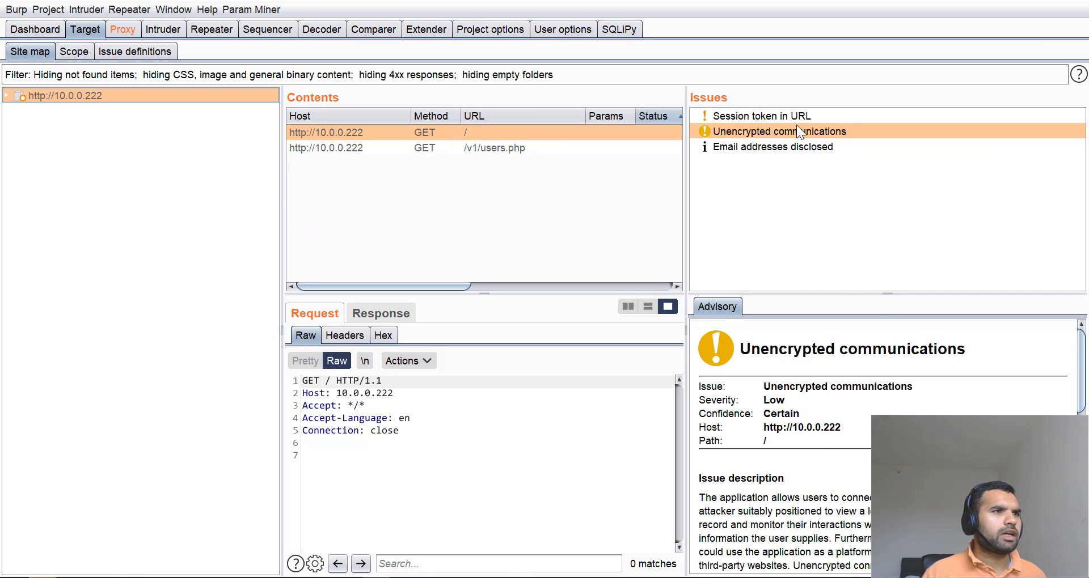
{"action": "left_click", "coordinate": [760, 116]}
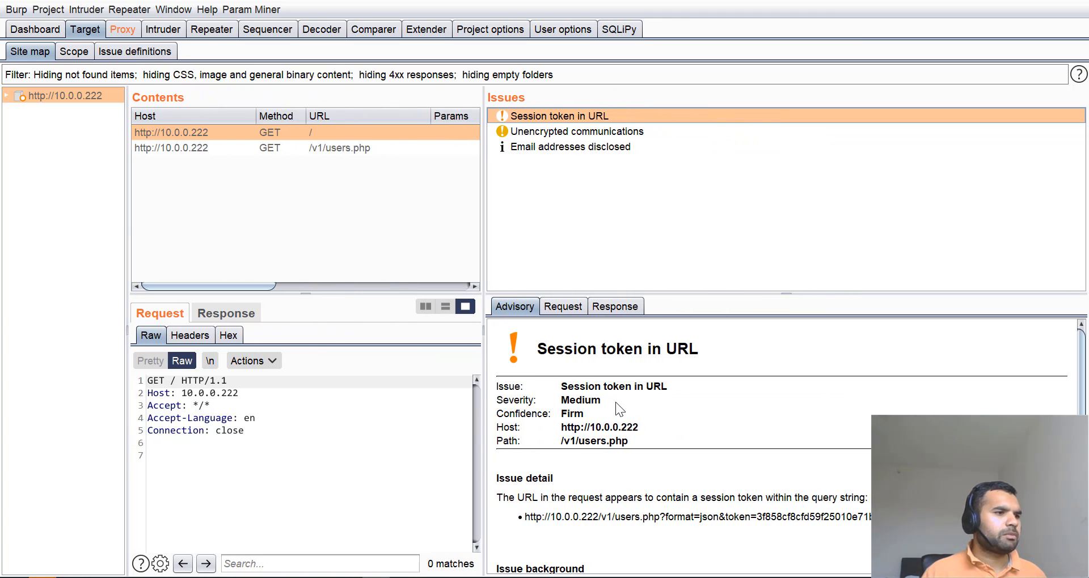
{"action": "mouse_move", "coordinate": [531, 423]}
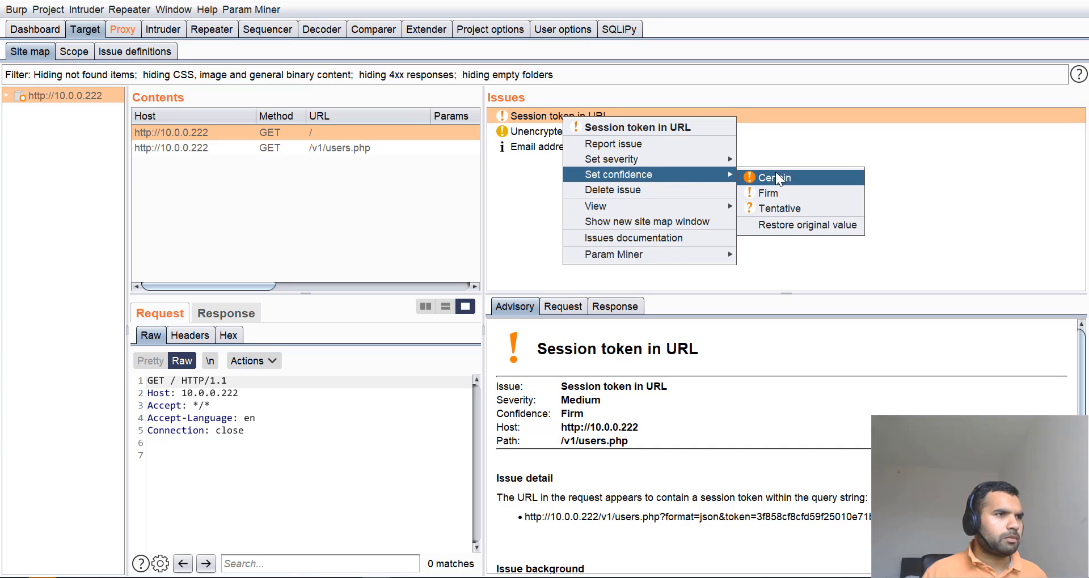
{"action": "mouse_move", "coordinate": [778, 208]}
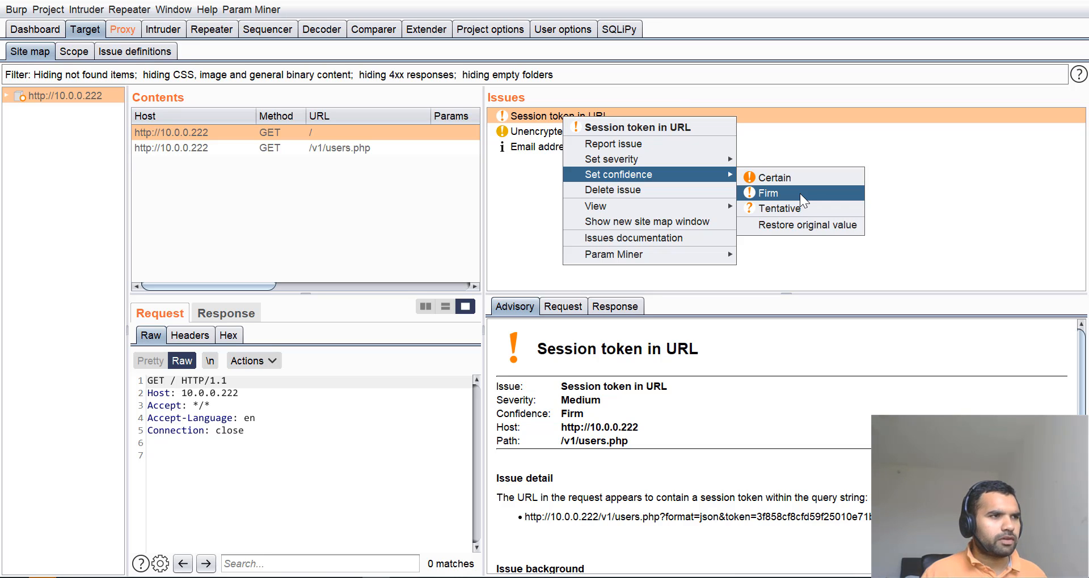
{"action": "mouse_move", "coordinate": [799, 177]}
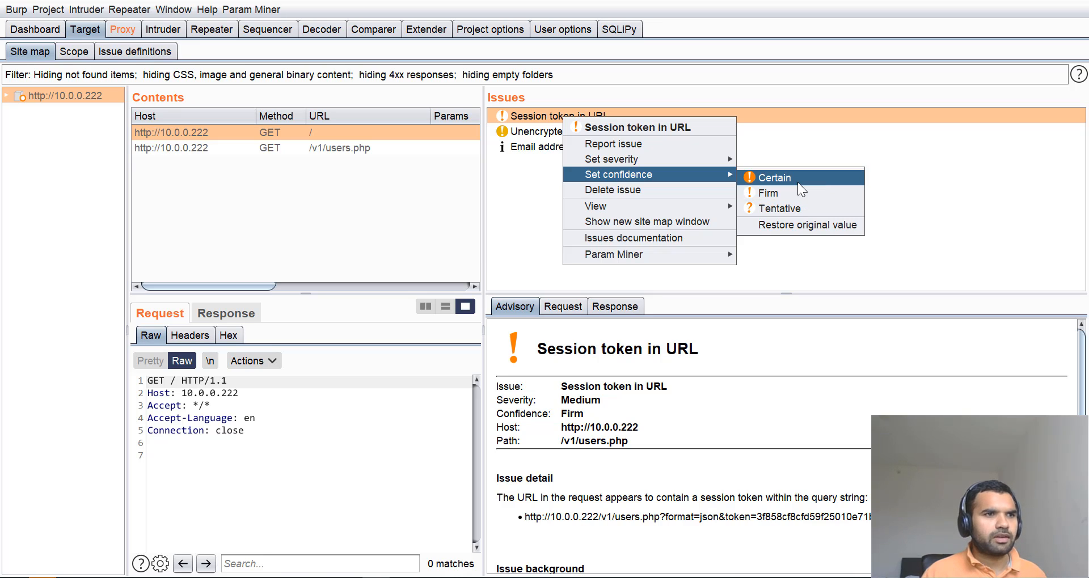
{"action": "left_click", "coordinate": [774, 177]}
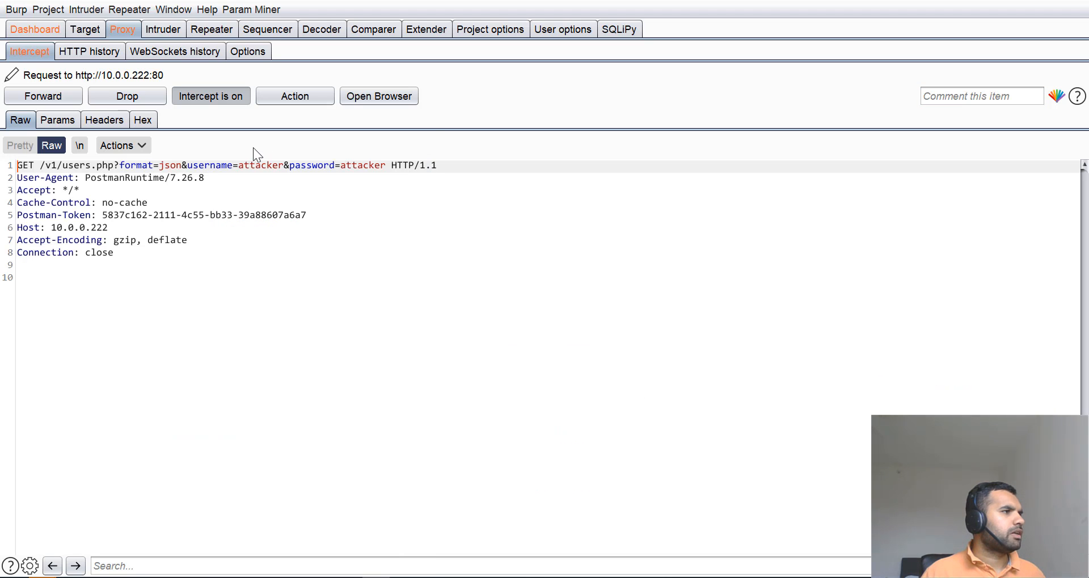
- Turn intercept off and view the HTTP history of the three proxied users.php requests
{"action": "left_click", "coordinate": [211, 95]}
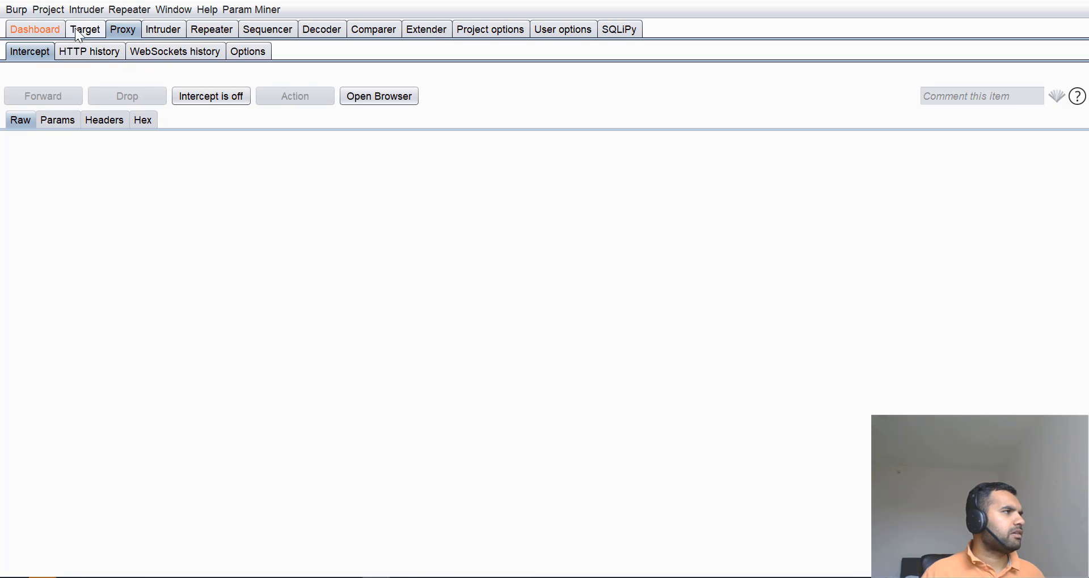
{"action": "left_click", "coordinate": [85, 29]}
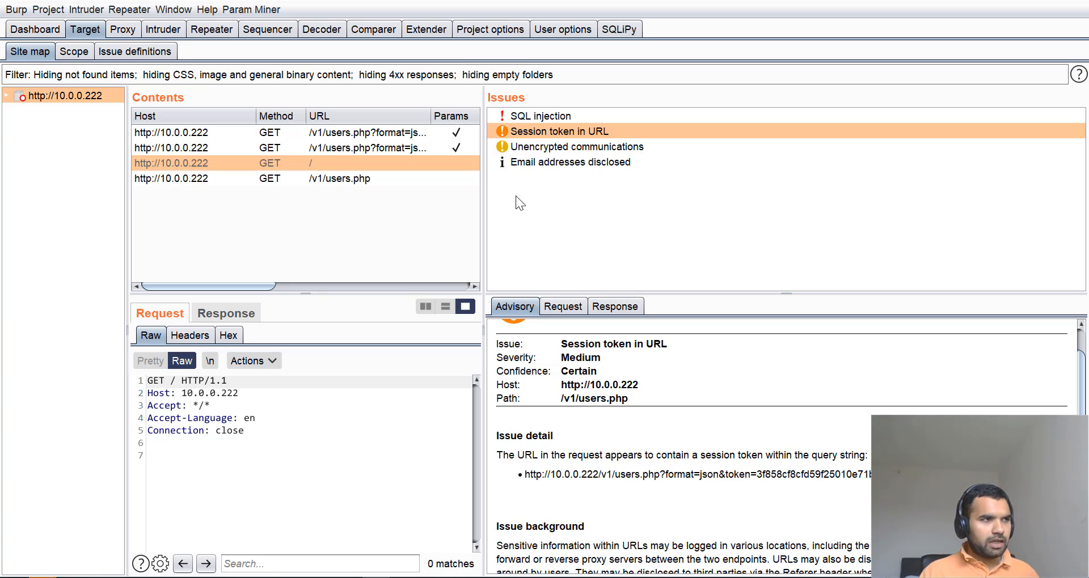
{"action": "left_click", "coordinate": [212, 30]}
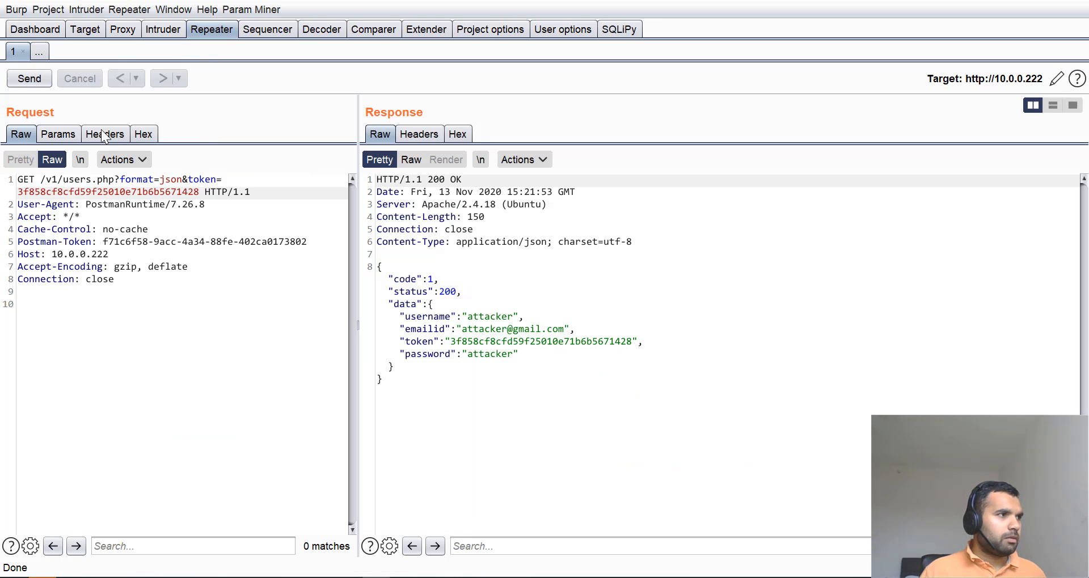
{"action": "left_click", "coordinate": [123, 29]}
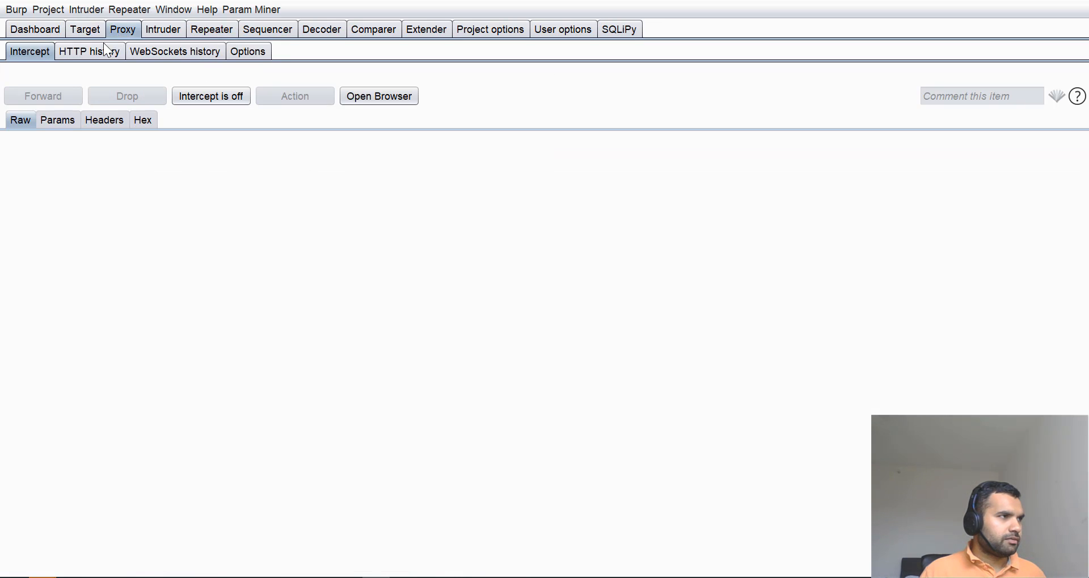
{"action": "left_click", "coordinate": [88, 51]}
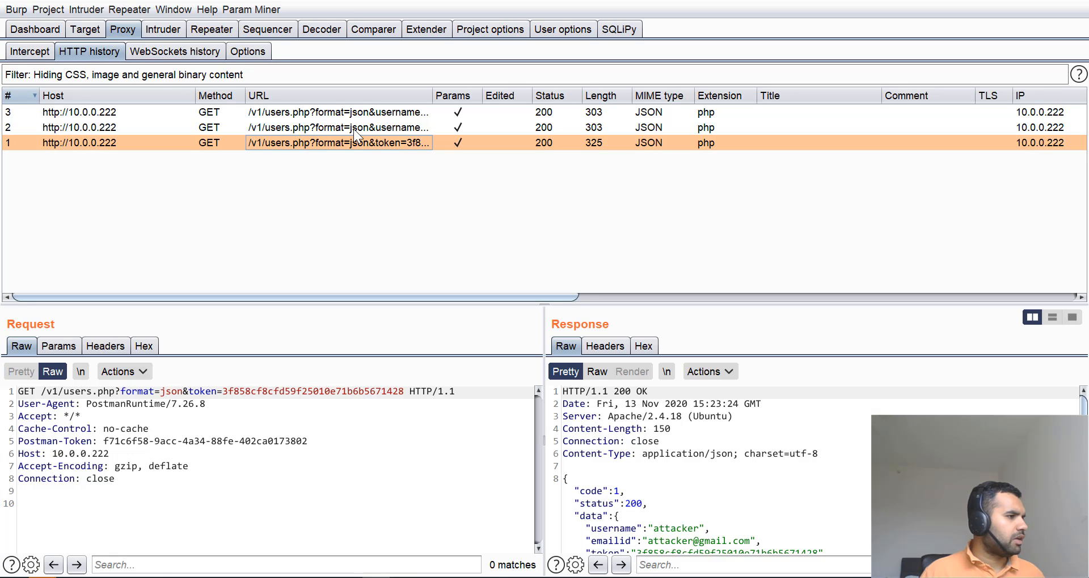
- In Repeater, resend the Login request with username and password in its query string
{"action": "left_click", "coordinate": [338, 127]}
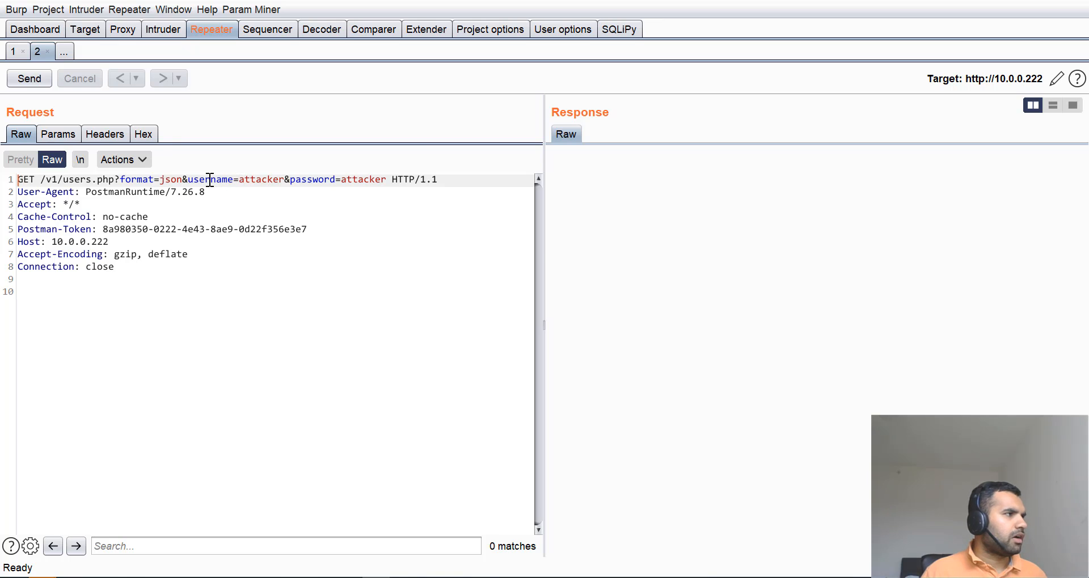
{"action": "left_click_drag", "start_coordinate": [185, 179], "coordinate": [389, 179]}
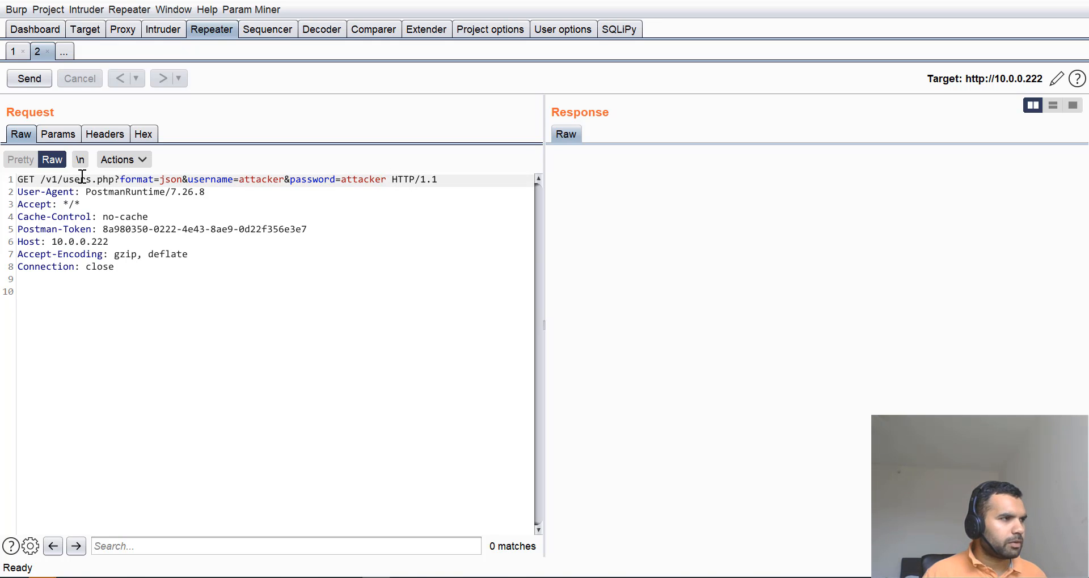
{"action": "left_click_drag", "start_coordinate": [84, 179], "coordinate": [388, 180]}
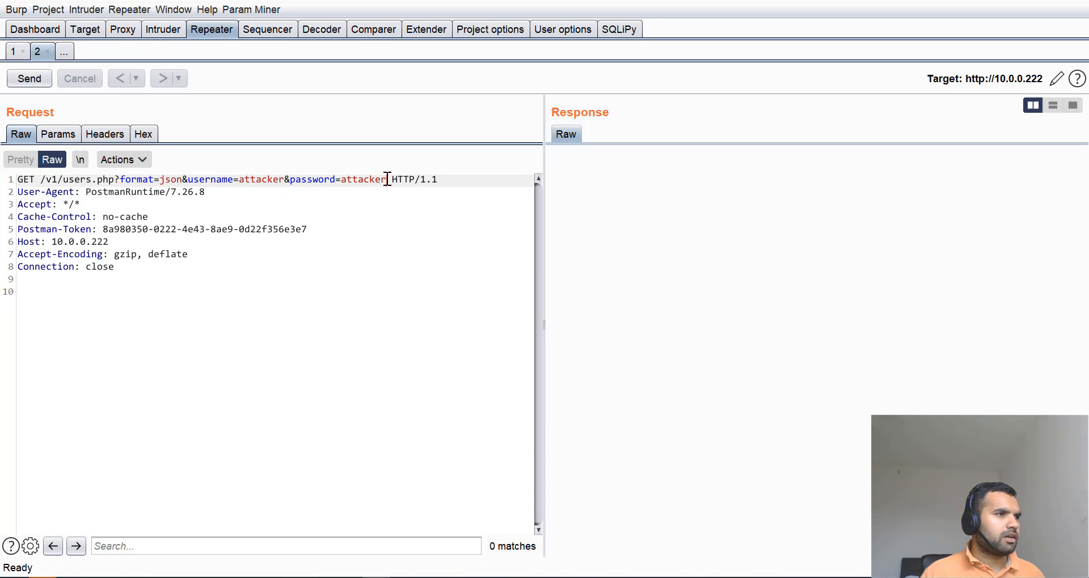
{"action": "left_click", "coordinate": [29, 78]}
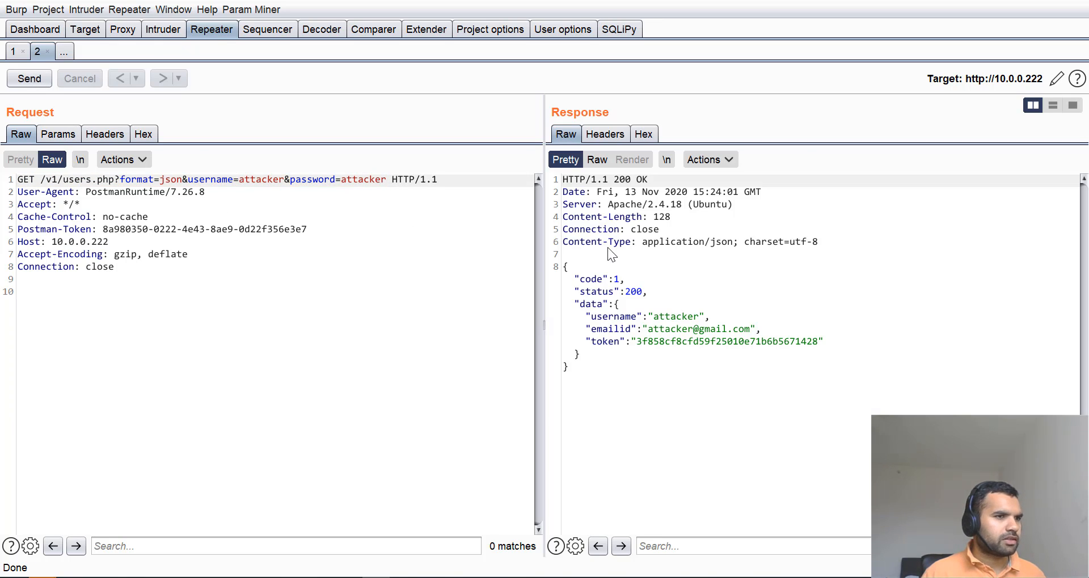
{"action": "left_click_drag", "start_coordinate": [259, 179], "coordinate": [385, 179]}
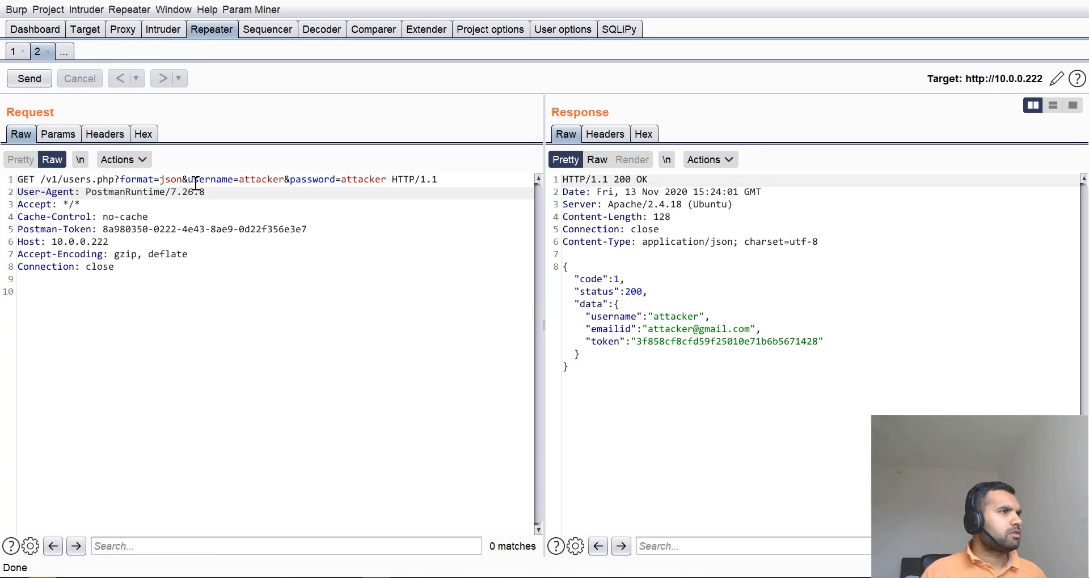
- Review the Dashboard issue activity and site map issues, now including SQL injection
{"action": "left_click", "coordinate": [34, 29]}
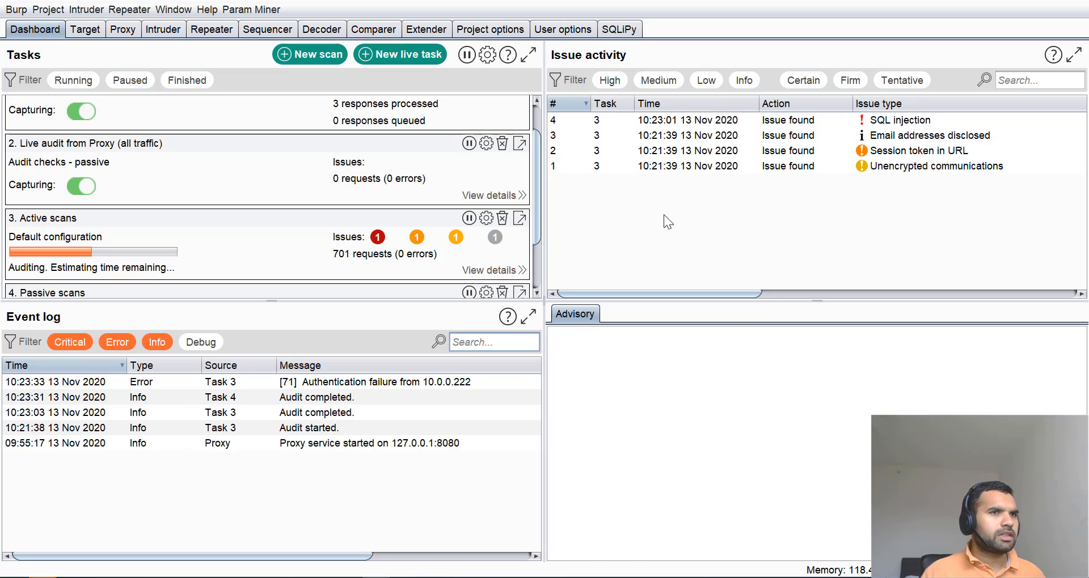
{"action": "left_click", "coordinate": [85, 29]}
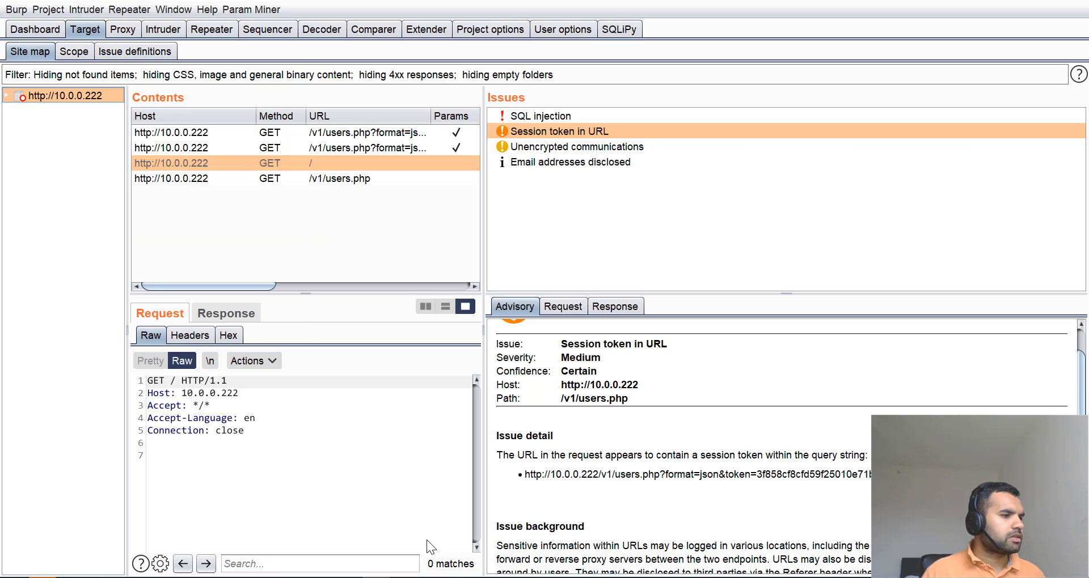